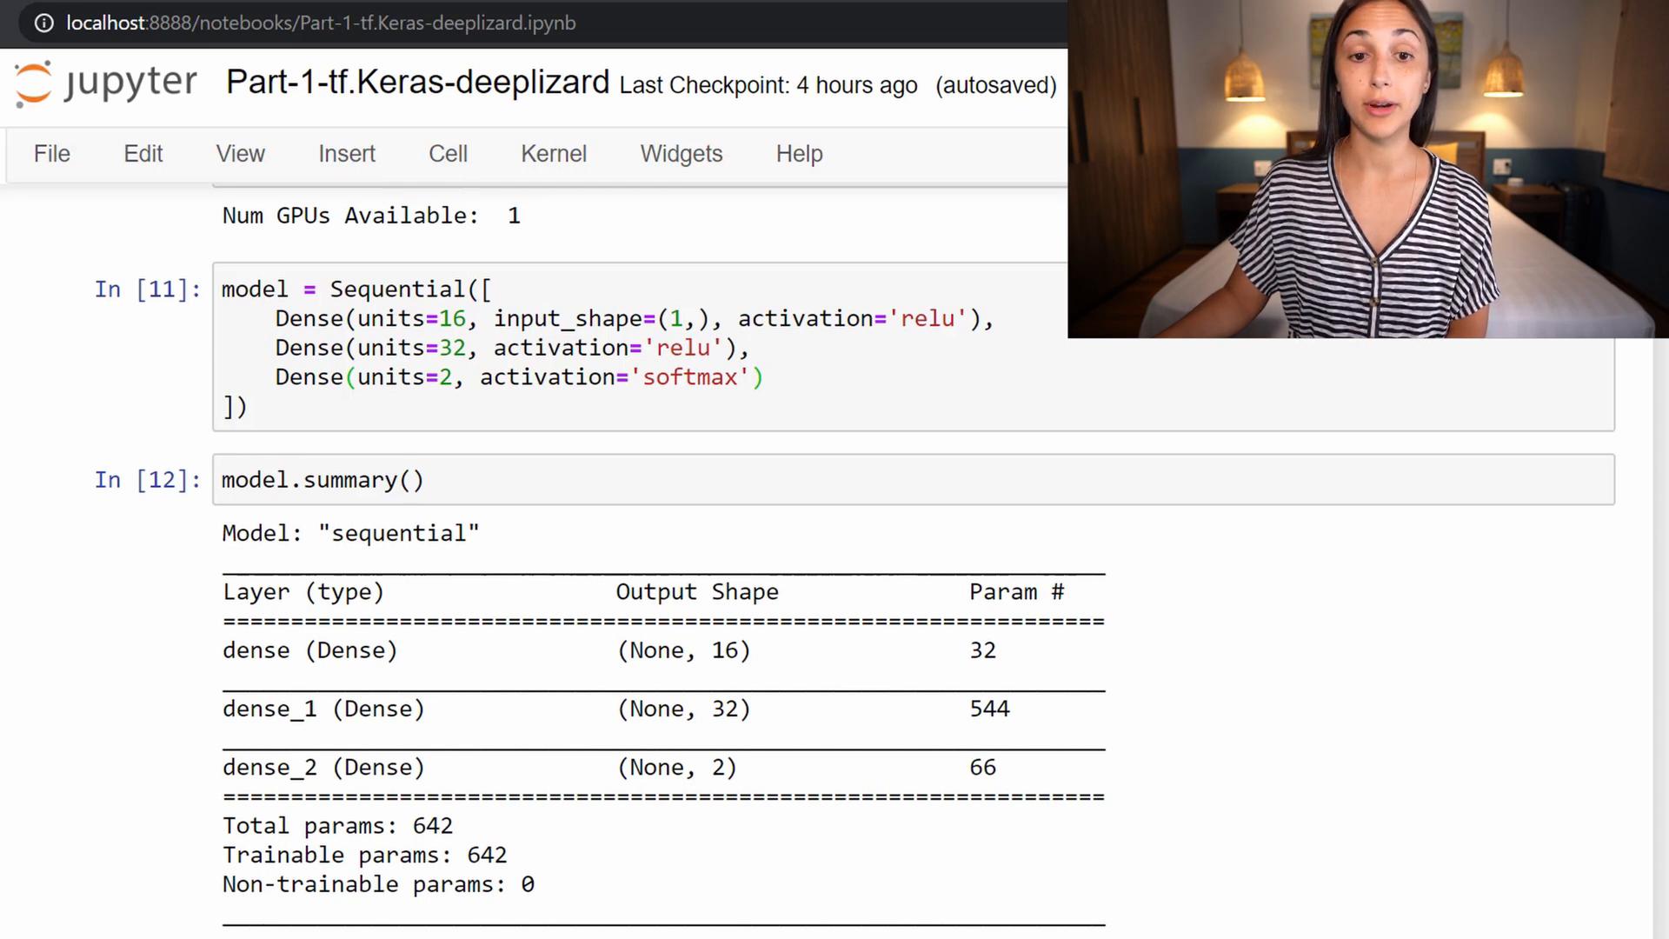
- Run the model.compile cell with Adam, sparse categorical crossentropy and accuracy metric
scroll(down, 3)
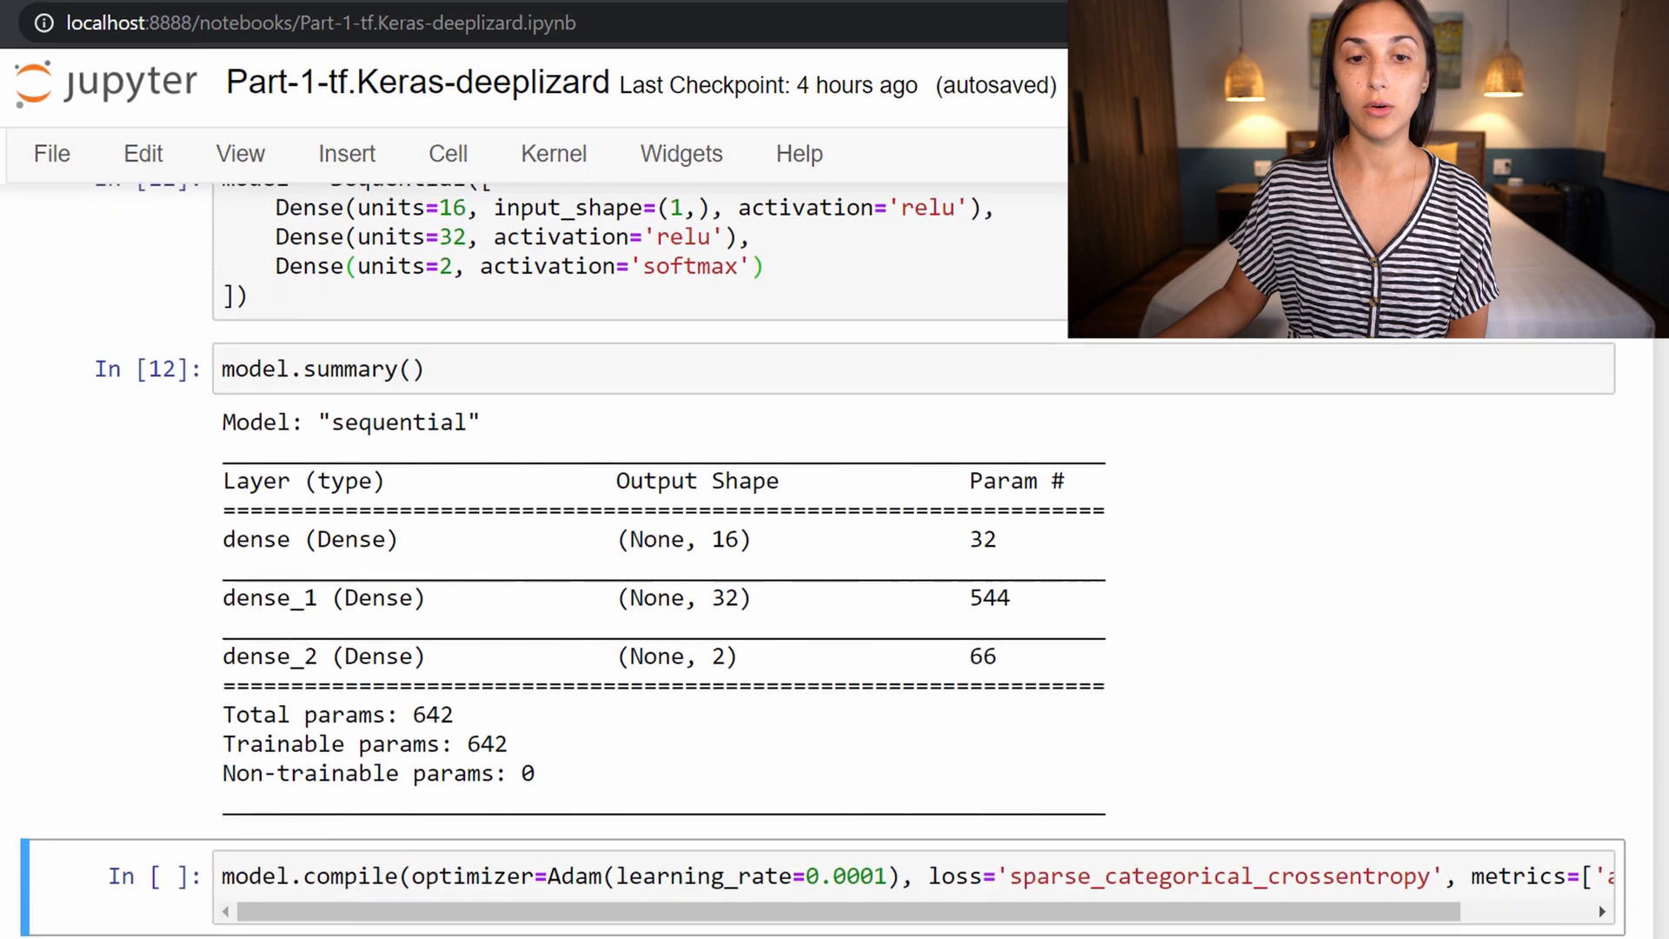
scroll(down, 3)
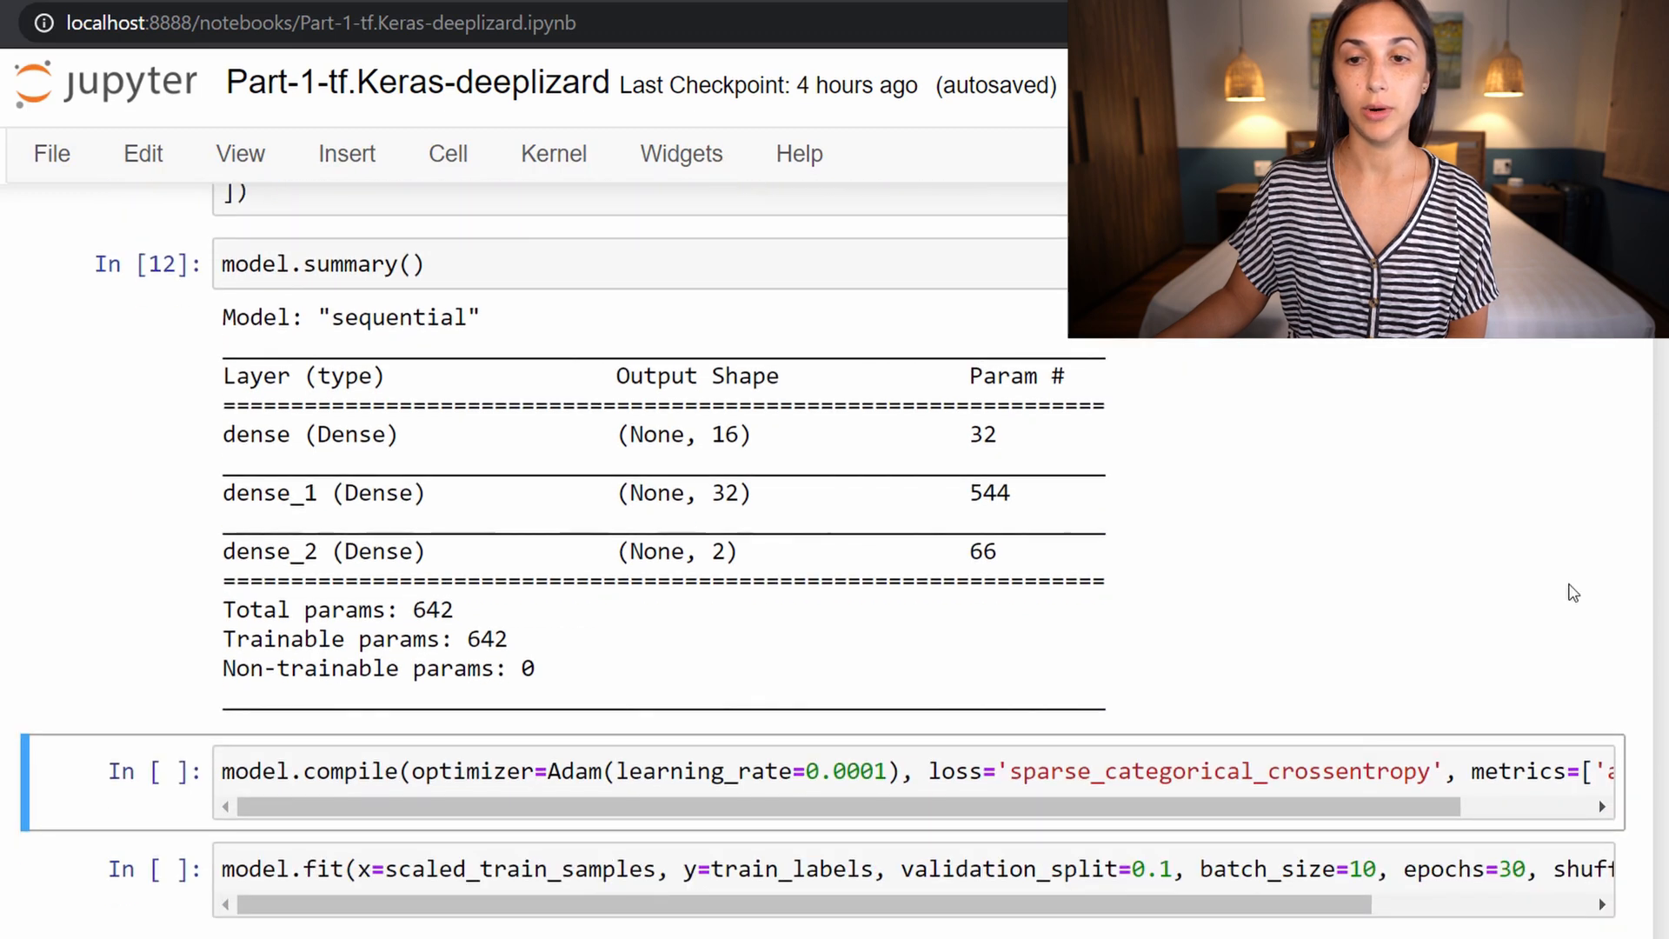
mouse_move(285, 801)
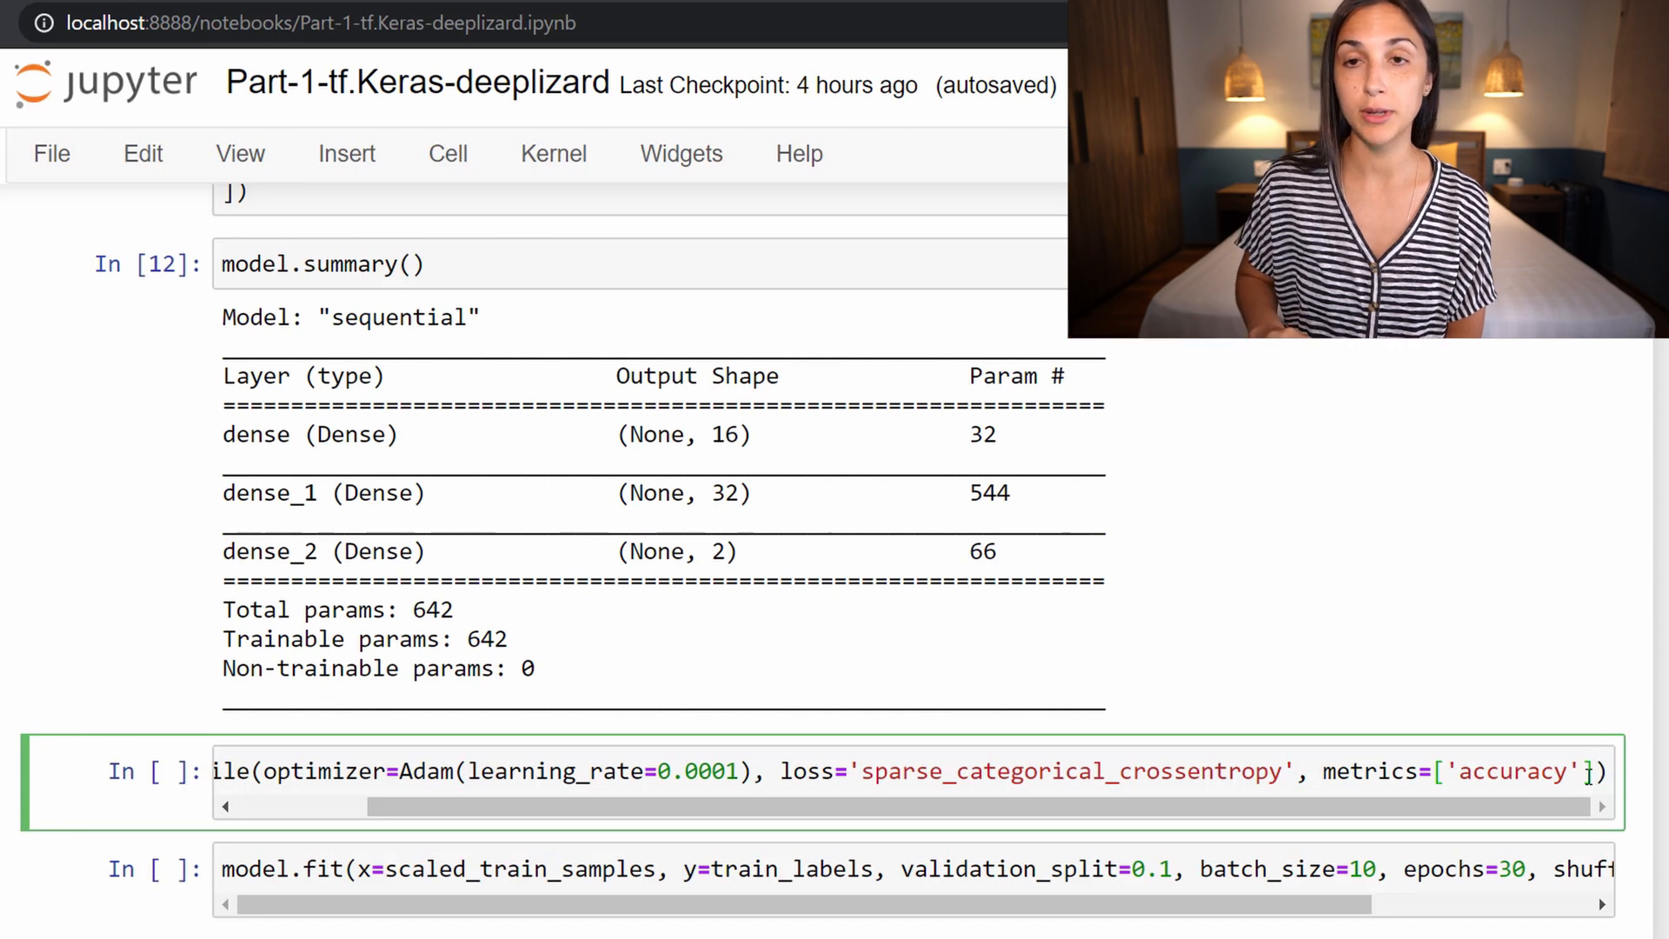
key(Shift+Enter)
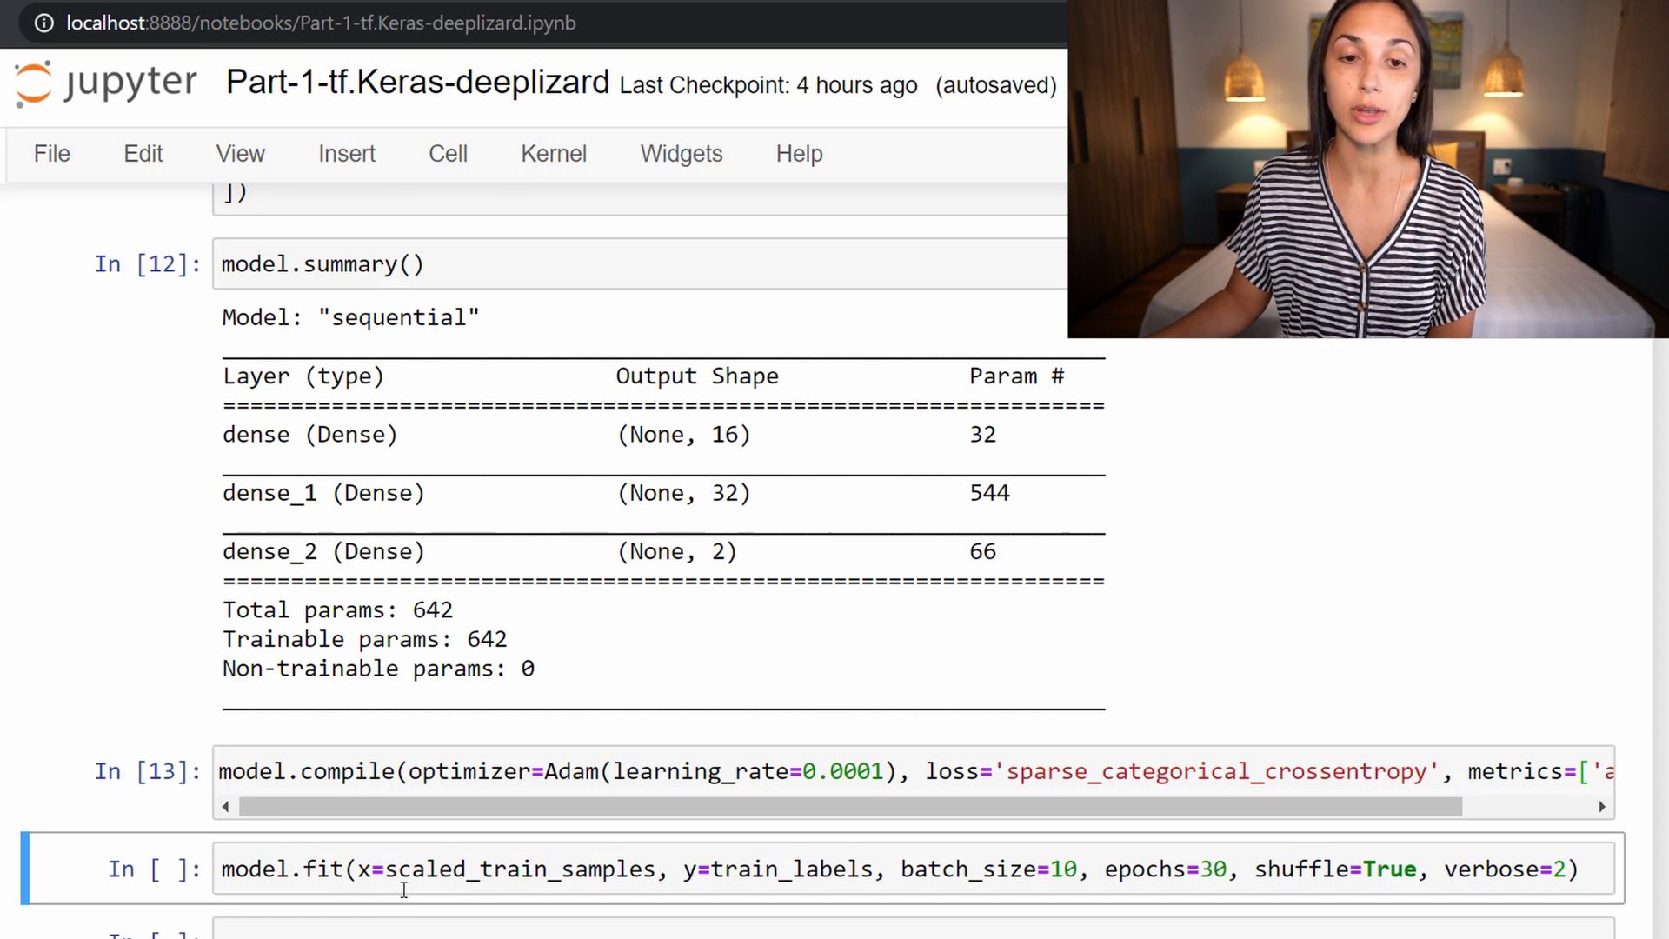
- Run model.fit on scaled_train_samples and train_labels with batch size 10 for 30 epochs
click(634, 869)
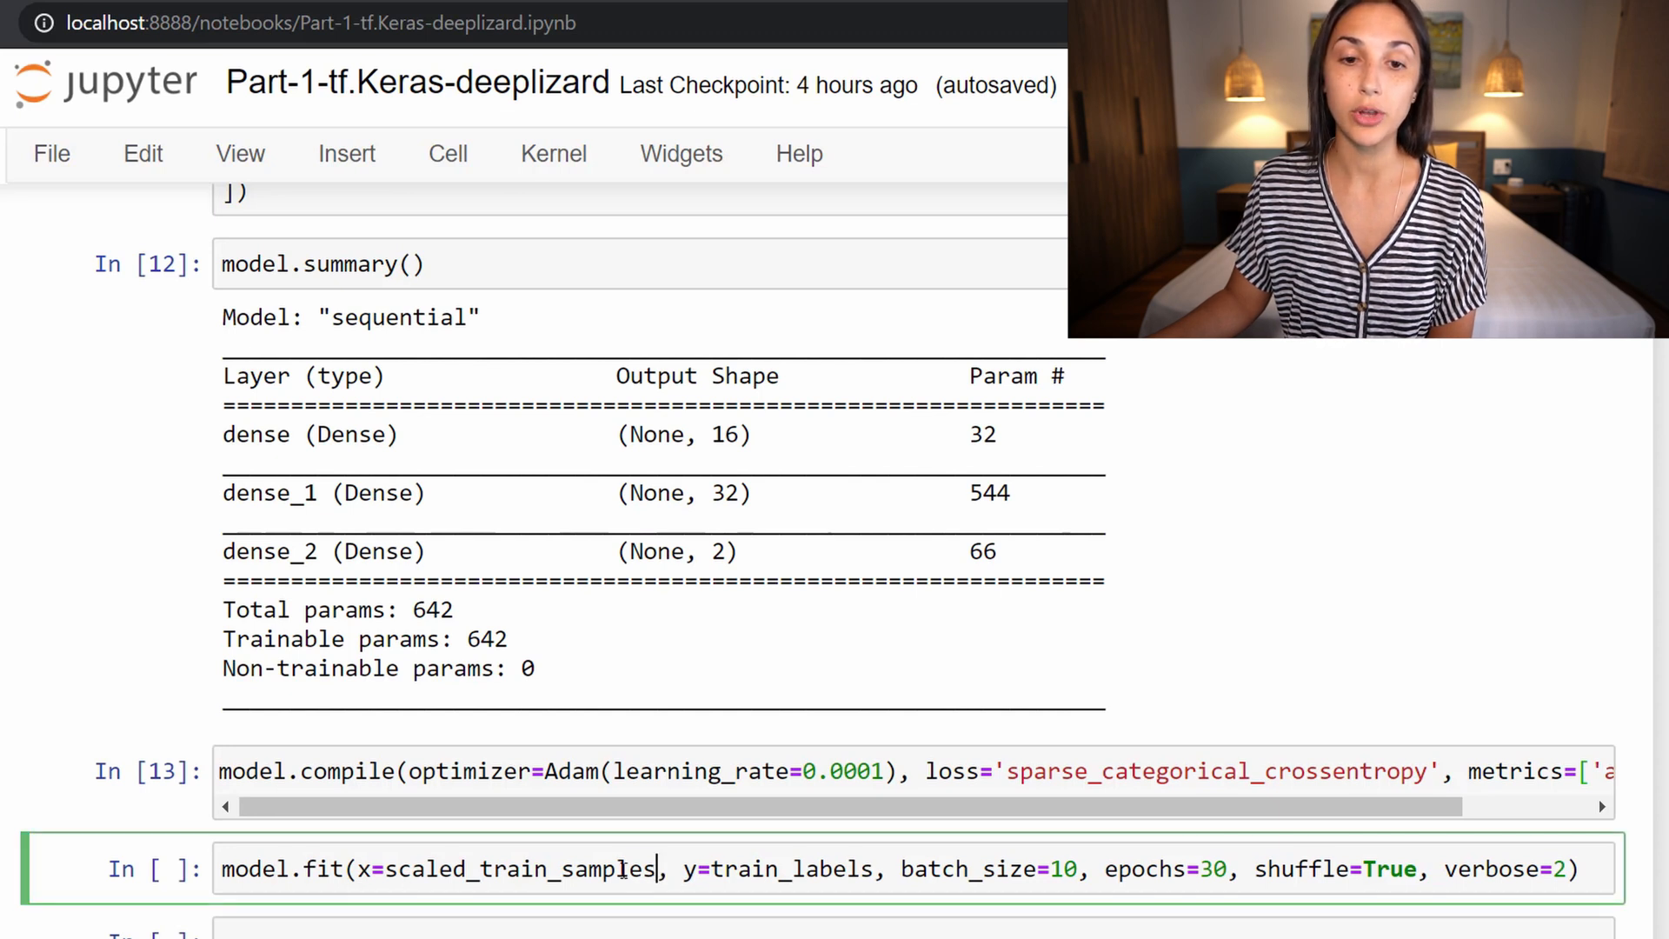
double_click(513, 869)
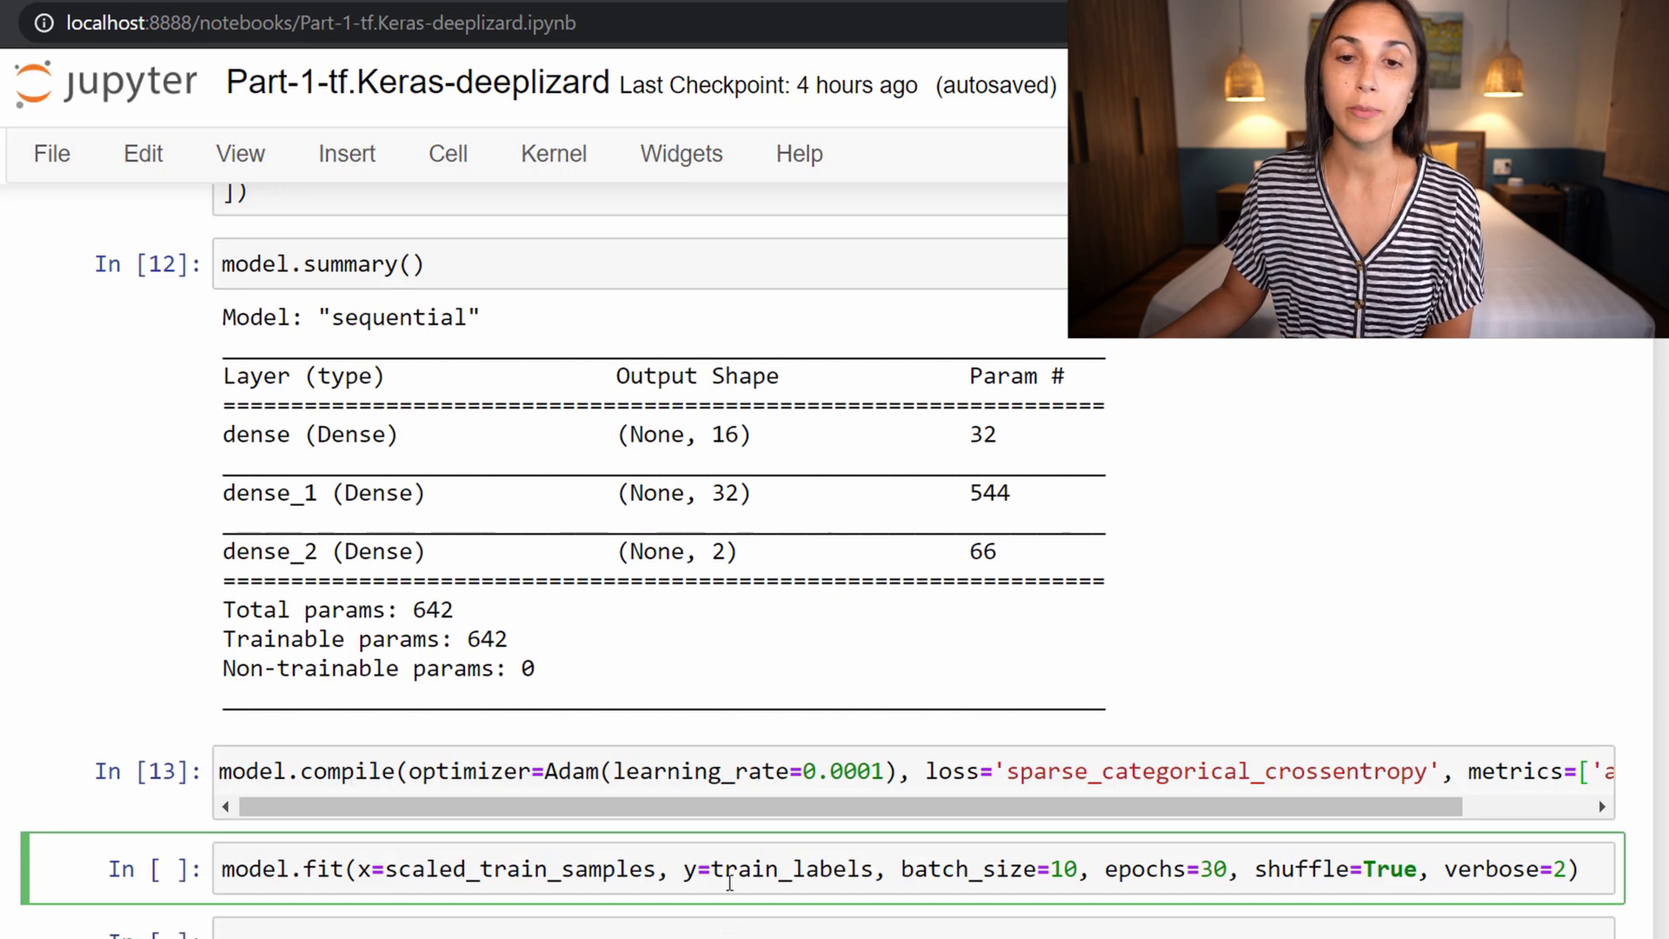
double_click(786, 891)
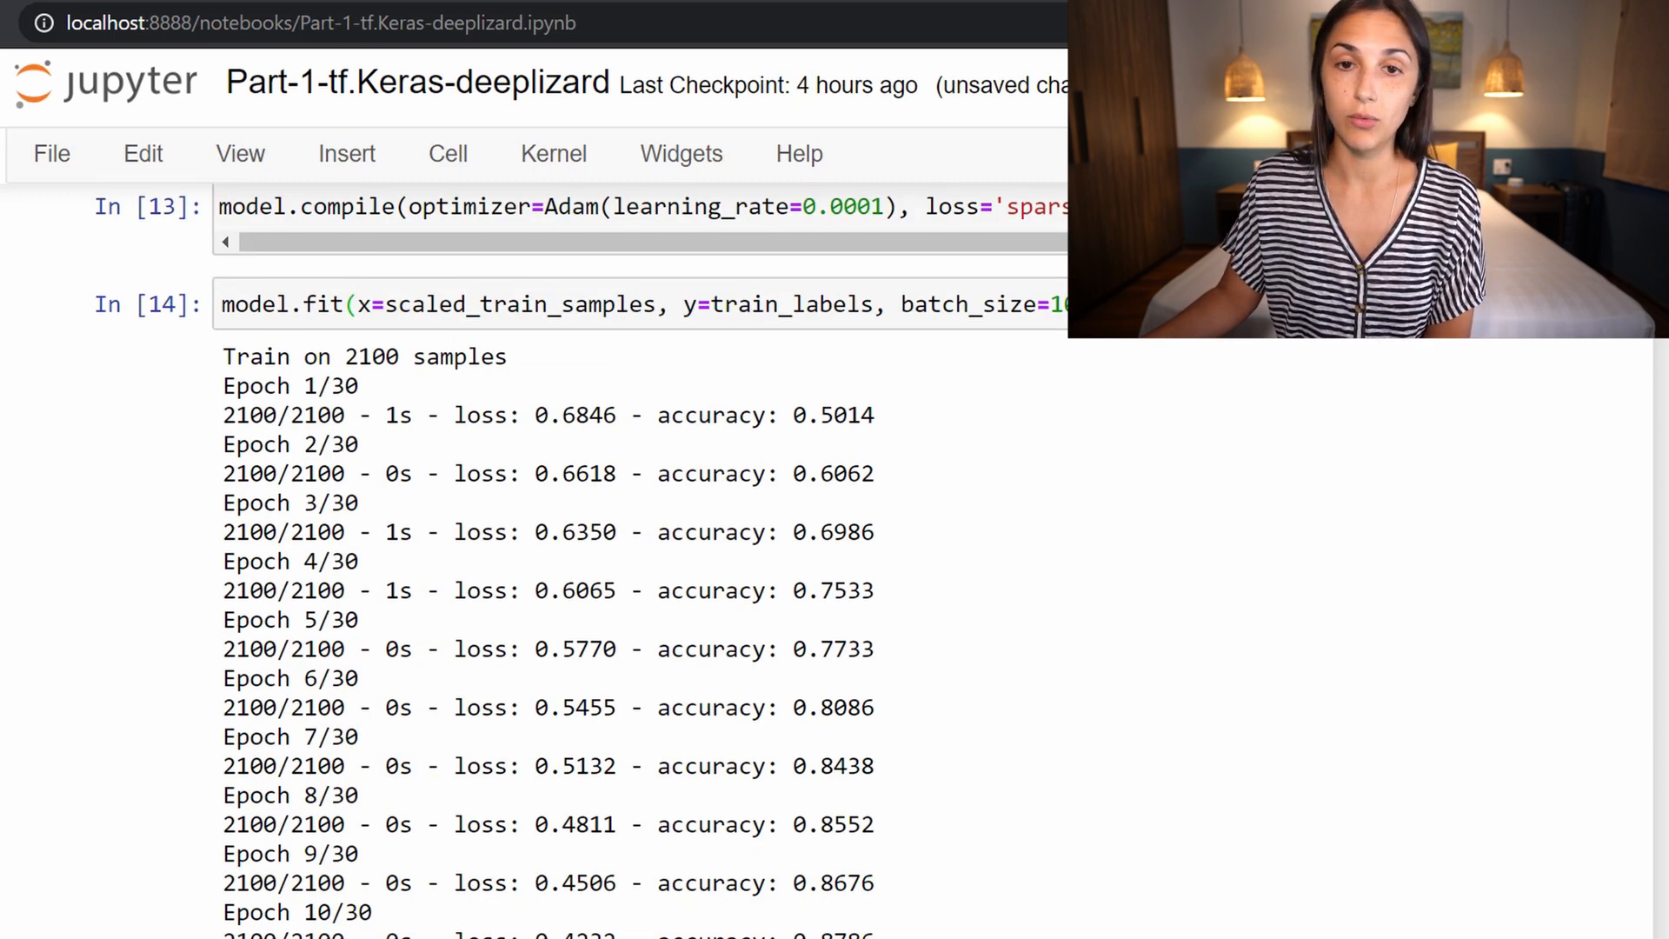
scroll(down, 3)
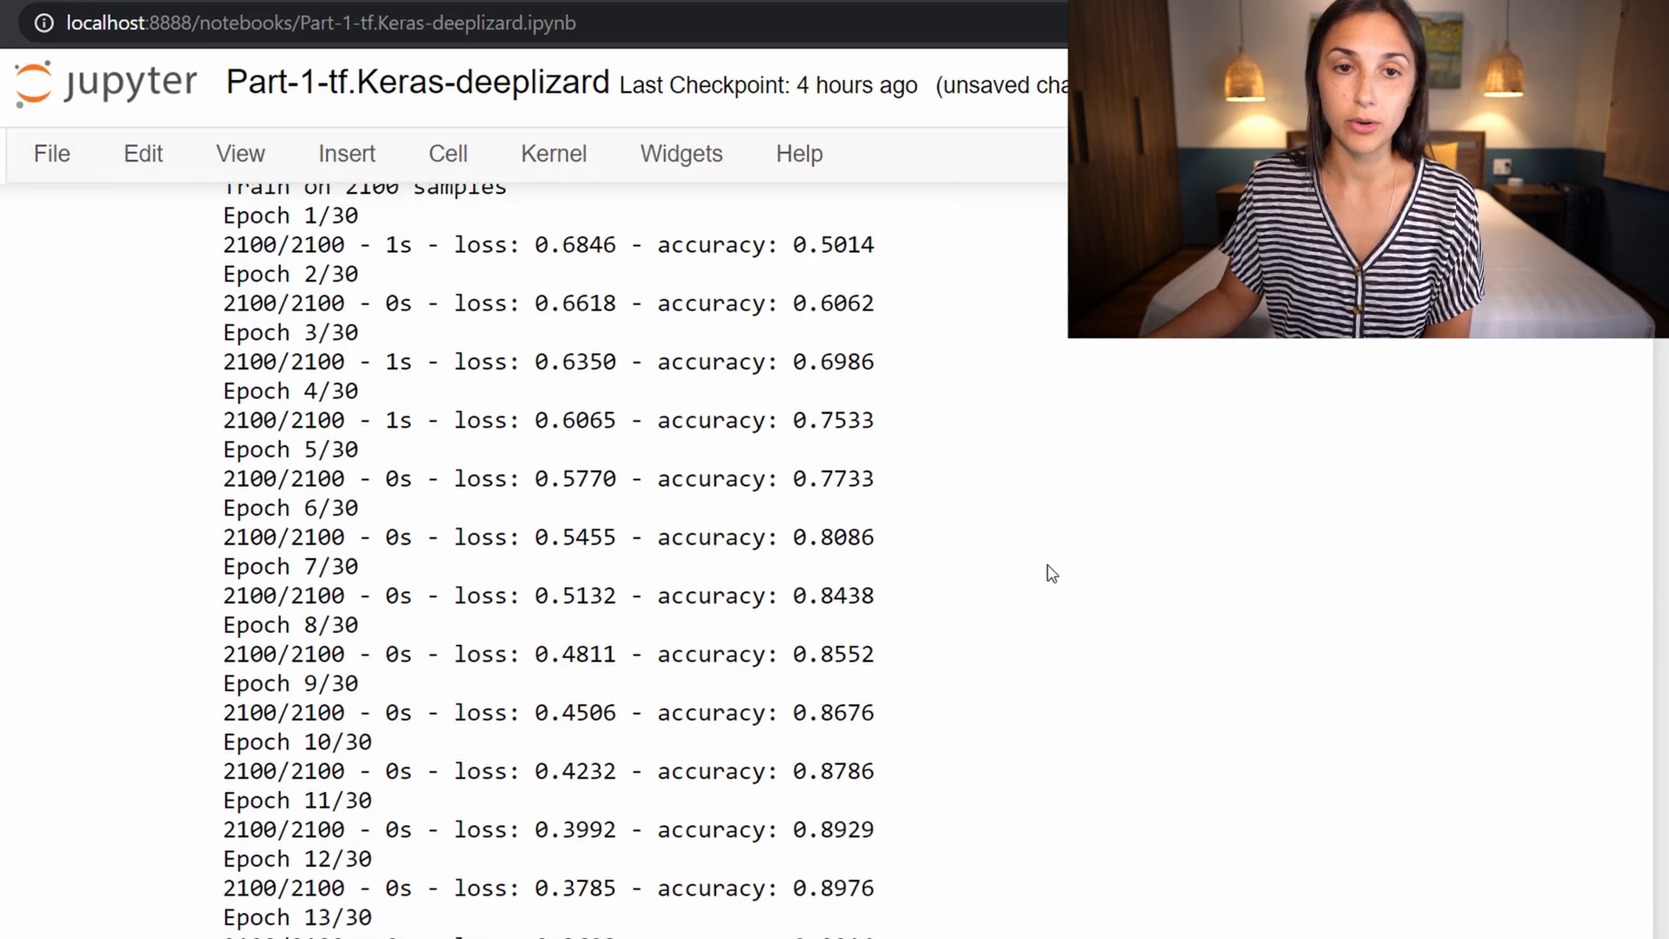
mouse_move(612, 276)
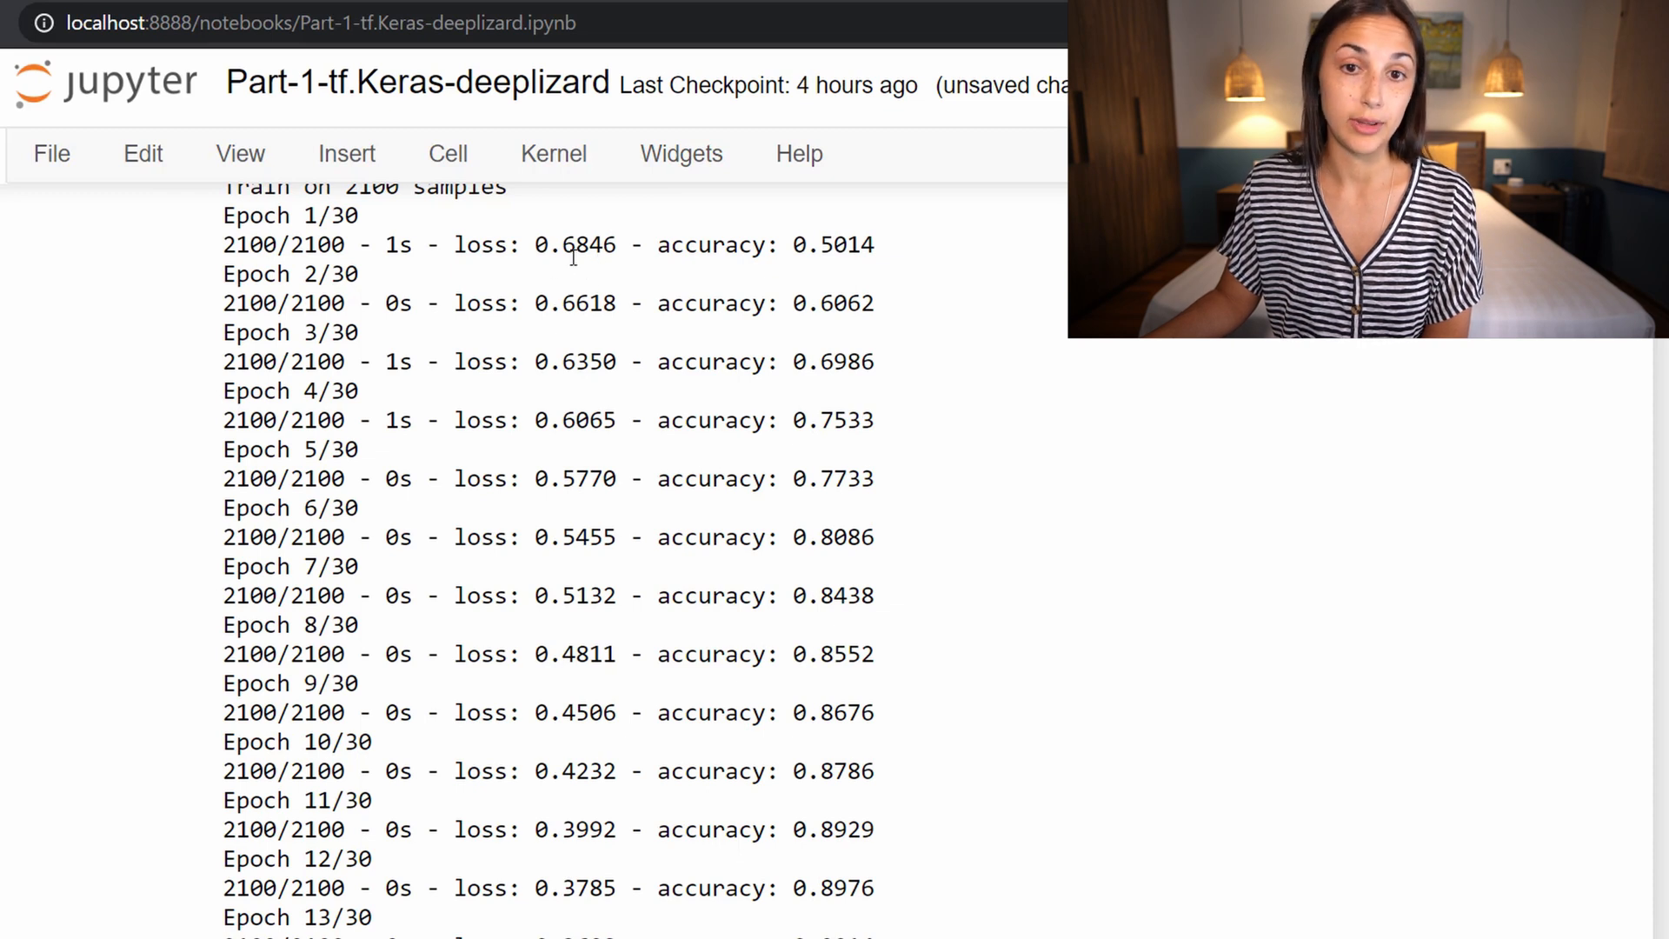
mouse_move(887, 254)
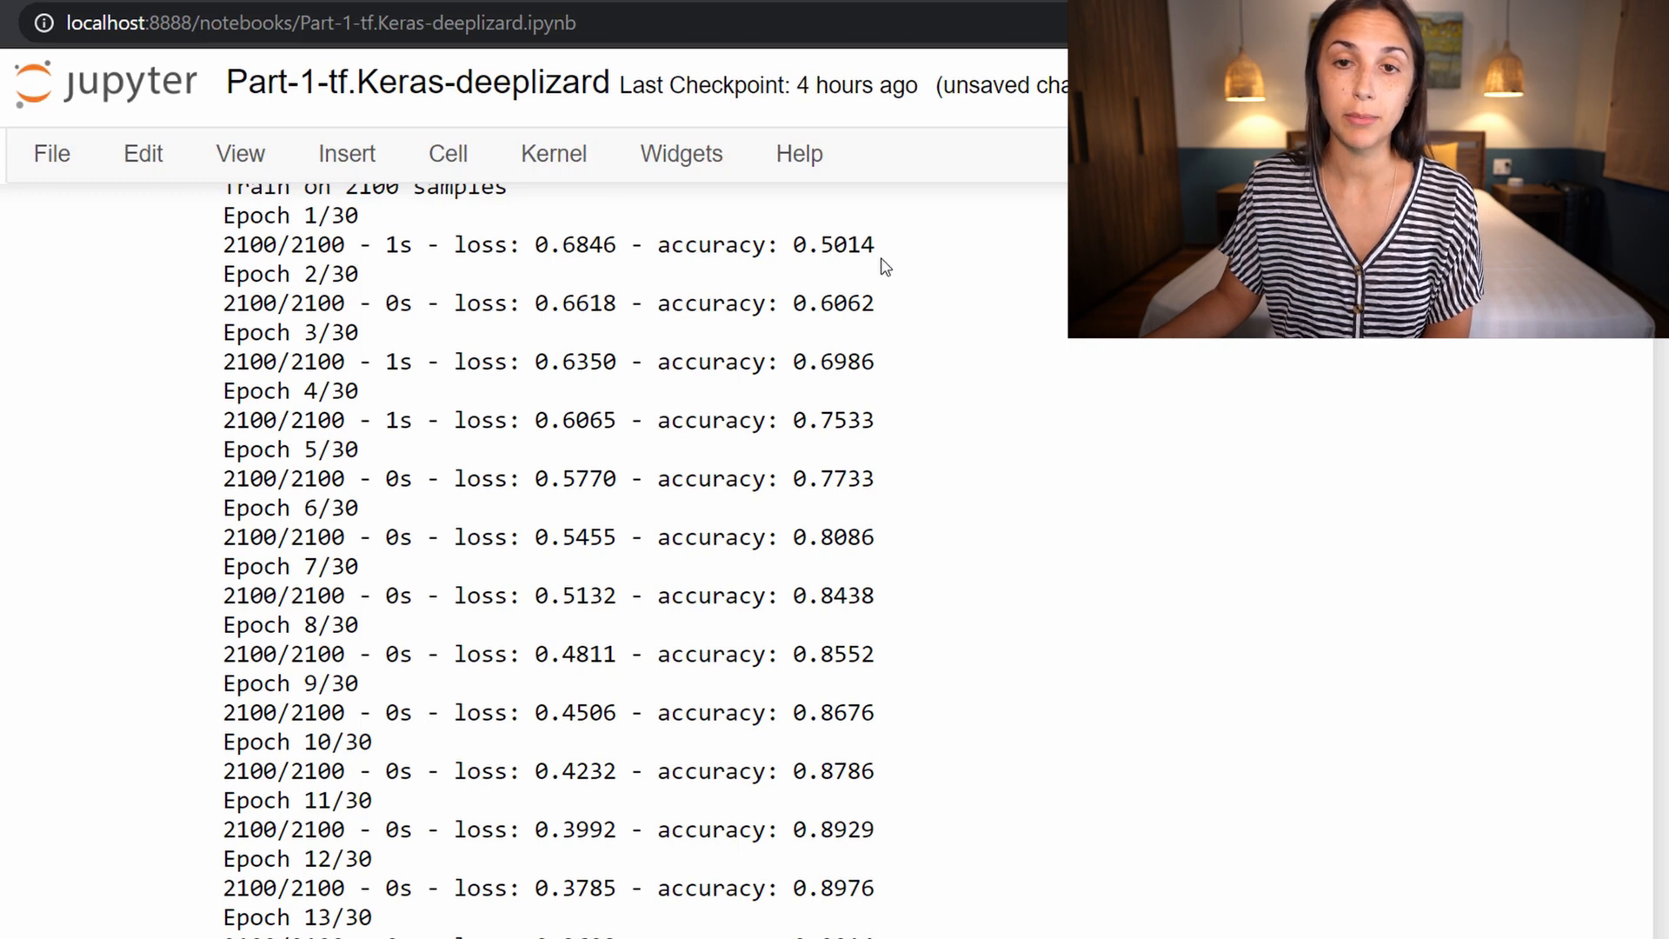
mouse_move(888, 372)
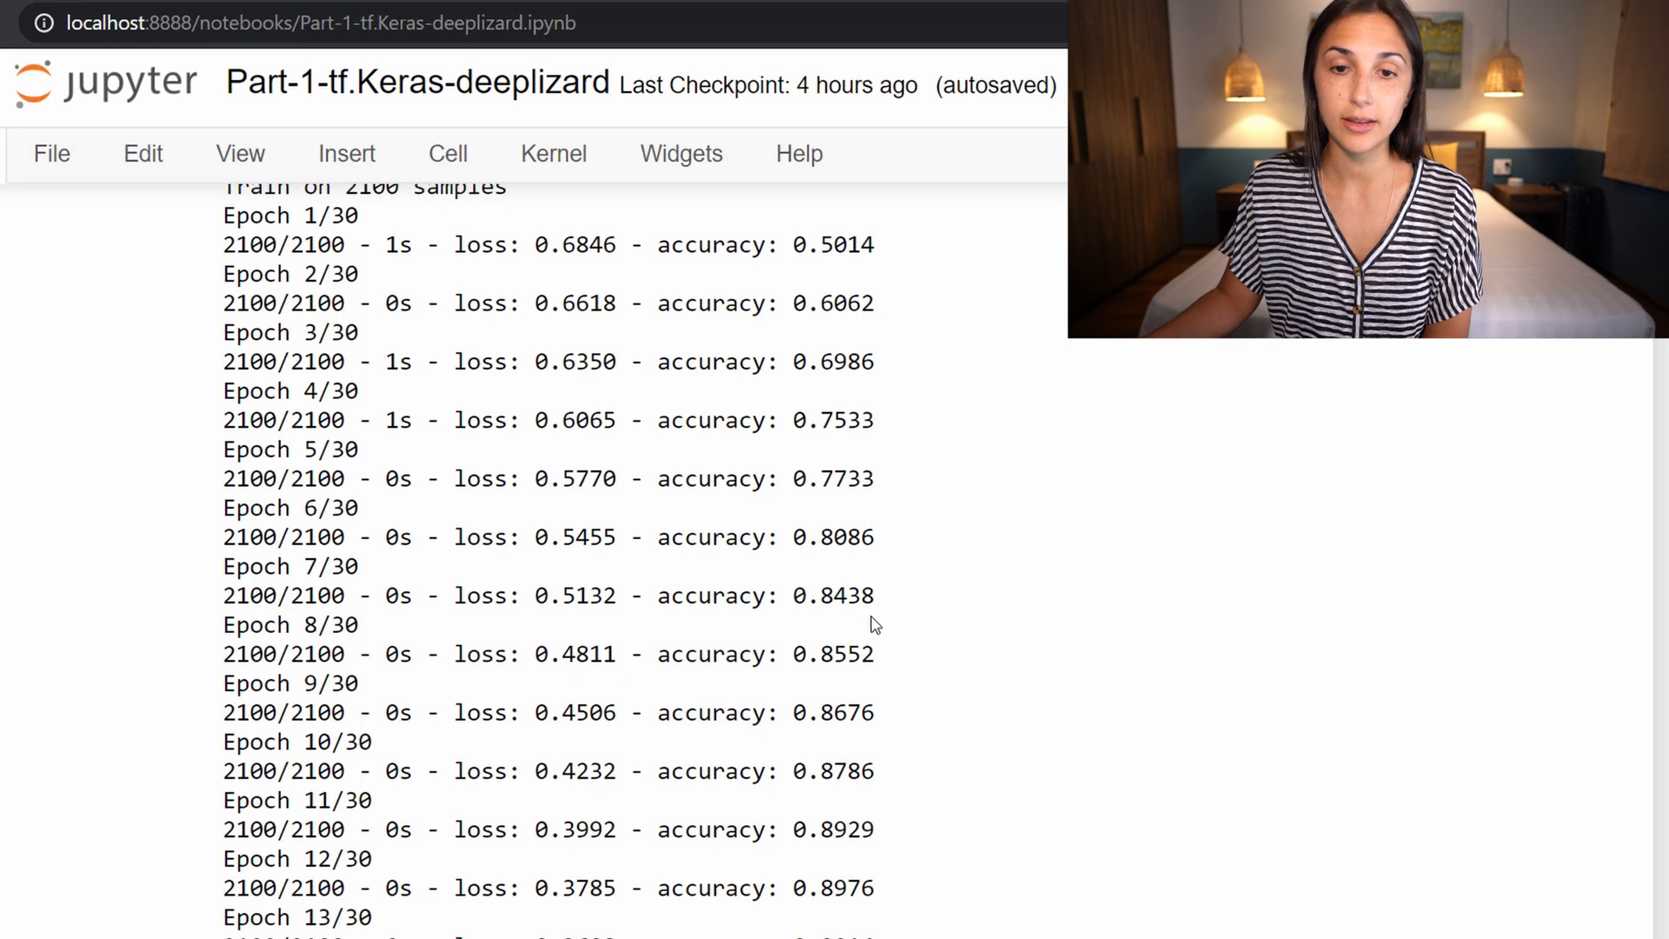
scroll(down, 3)
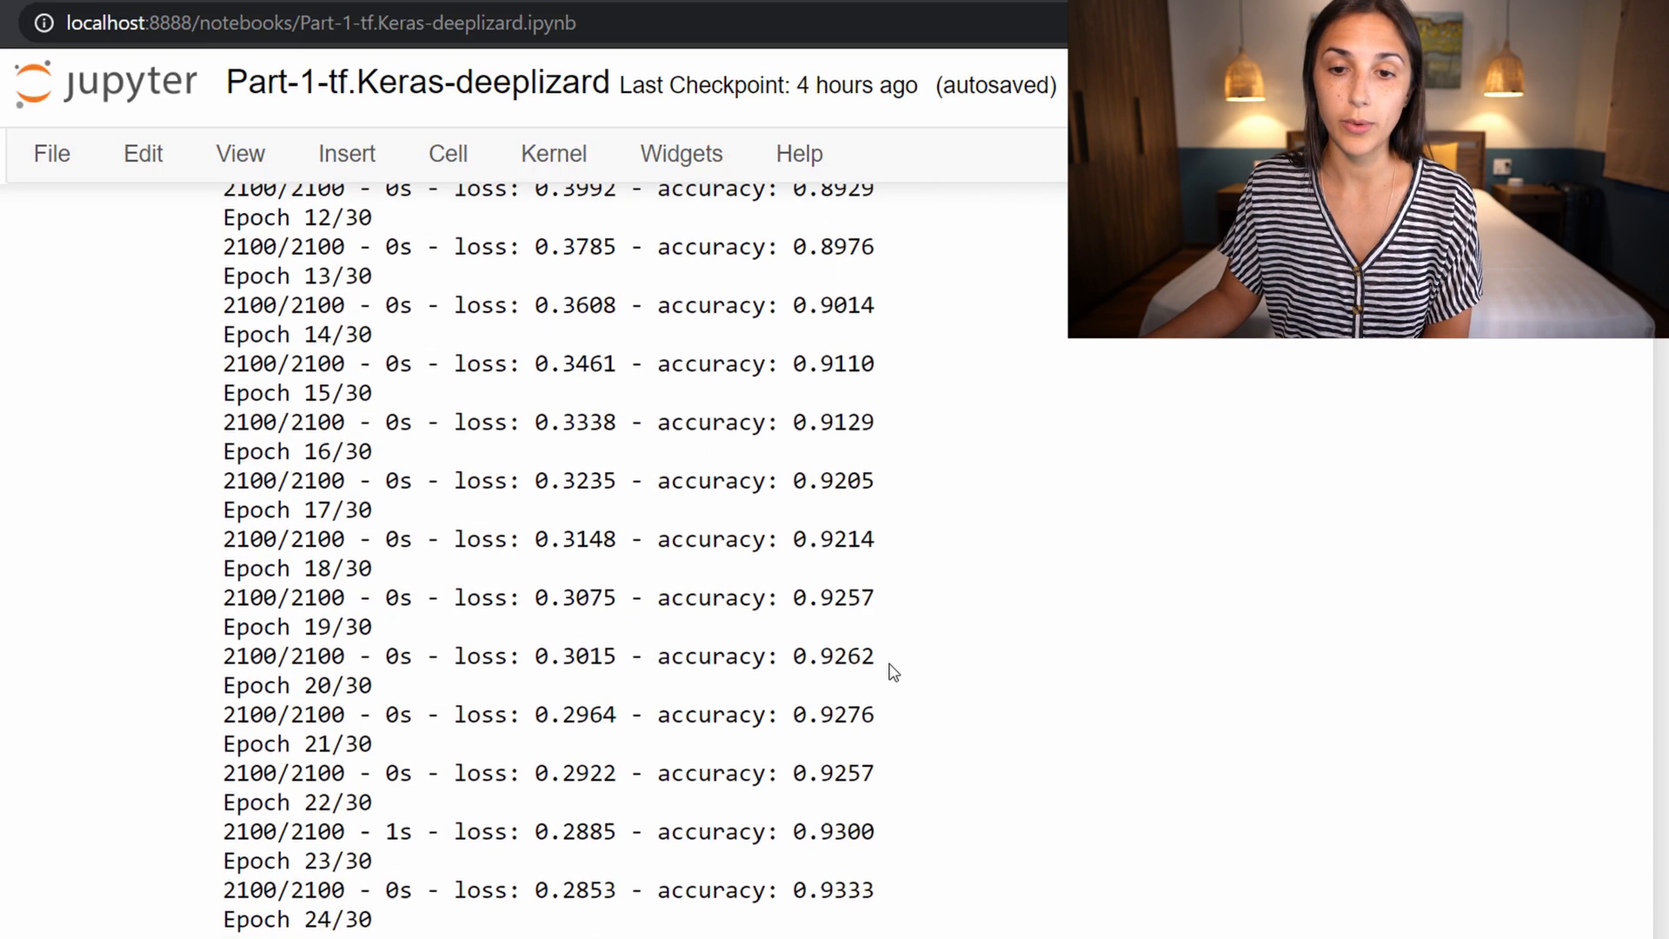
scroll(down, 3)
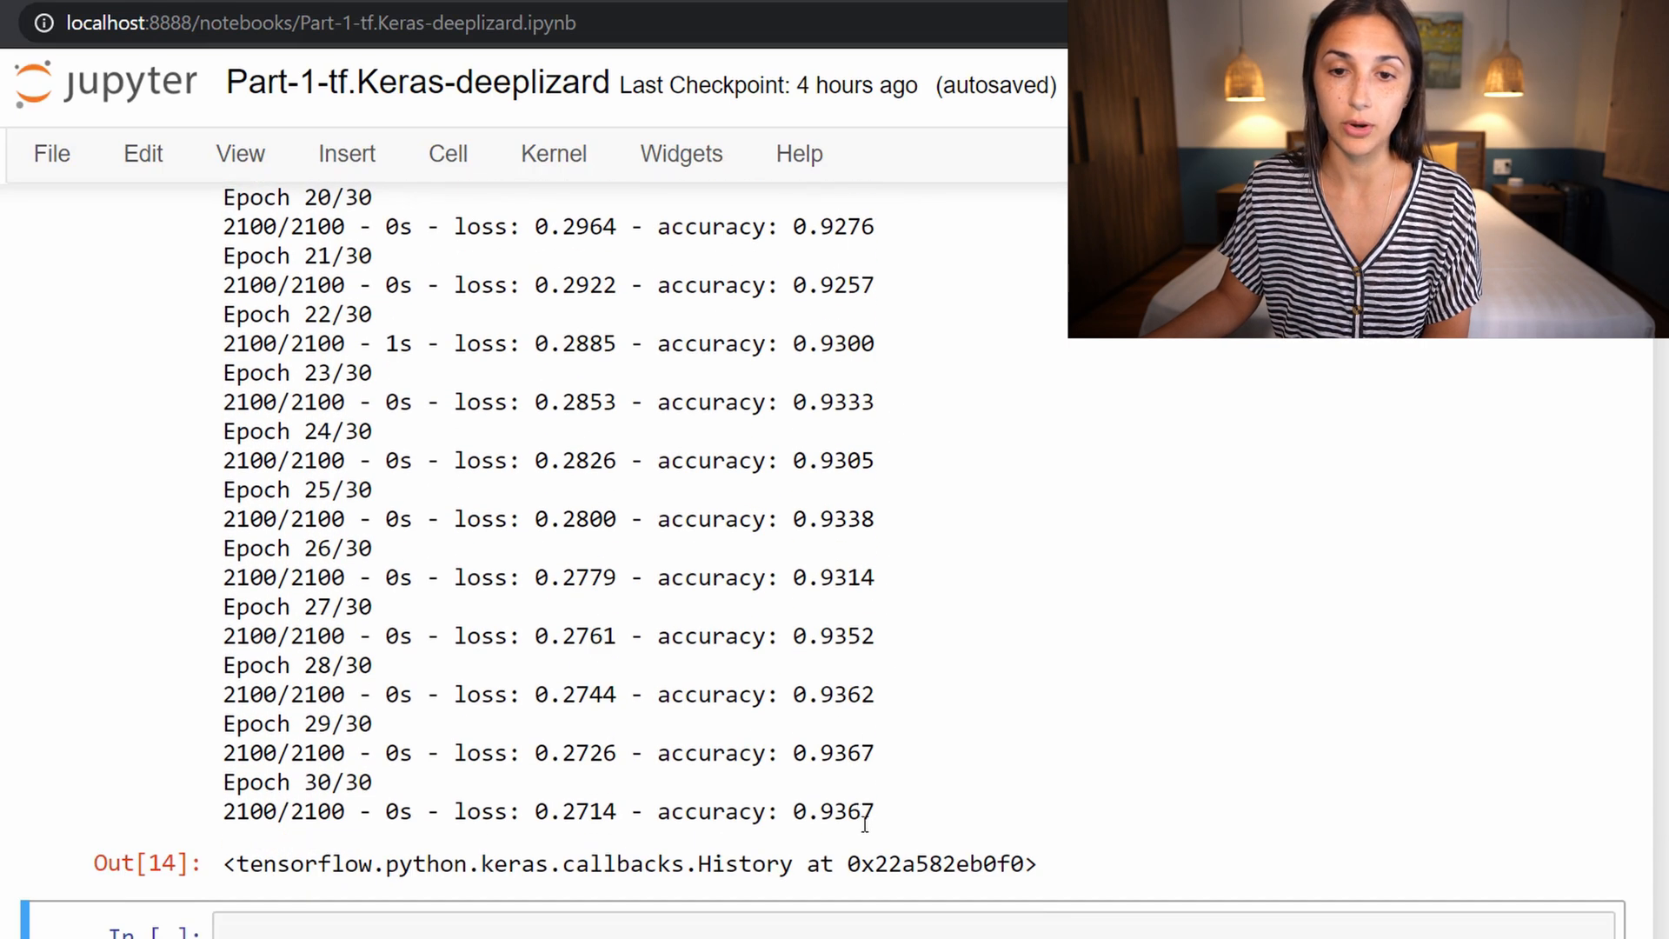
mouse_move(883, 834)
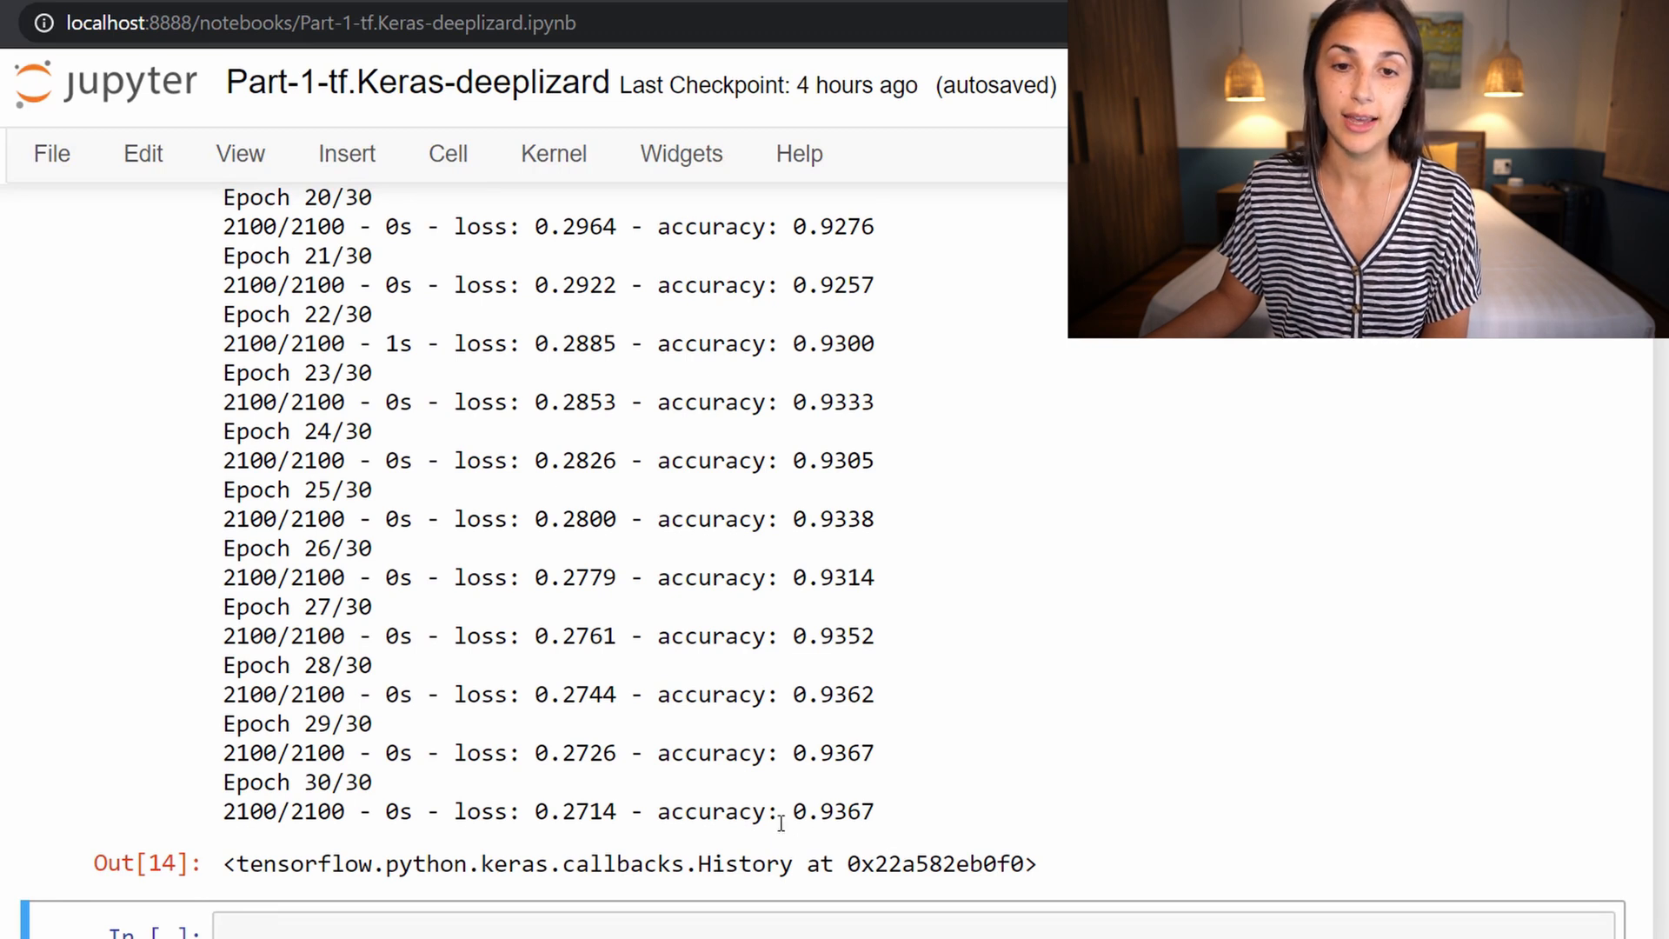
mouse_move(574, 836)
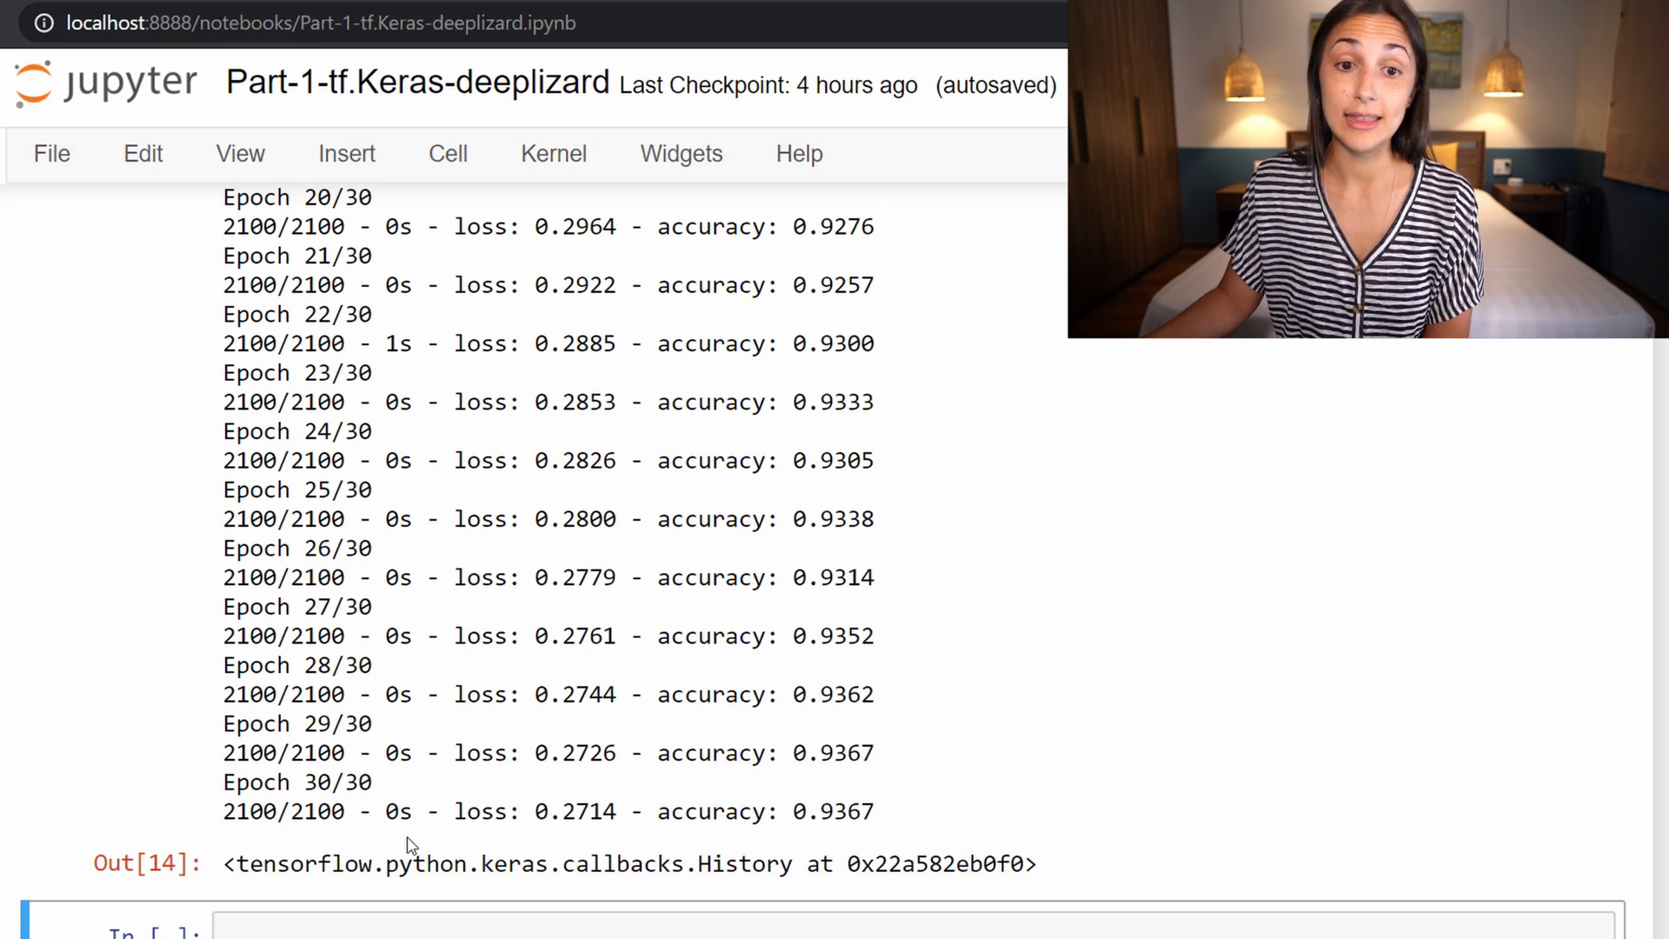
mouse_move(1055, 800)
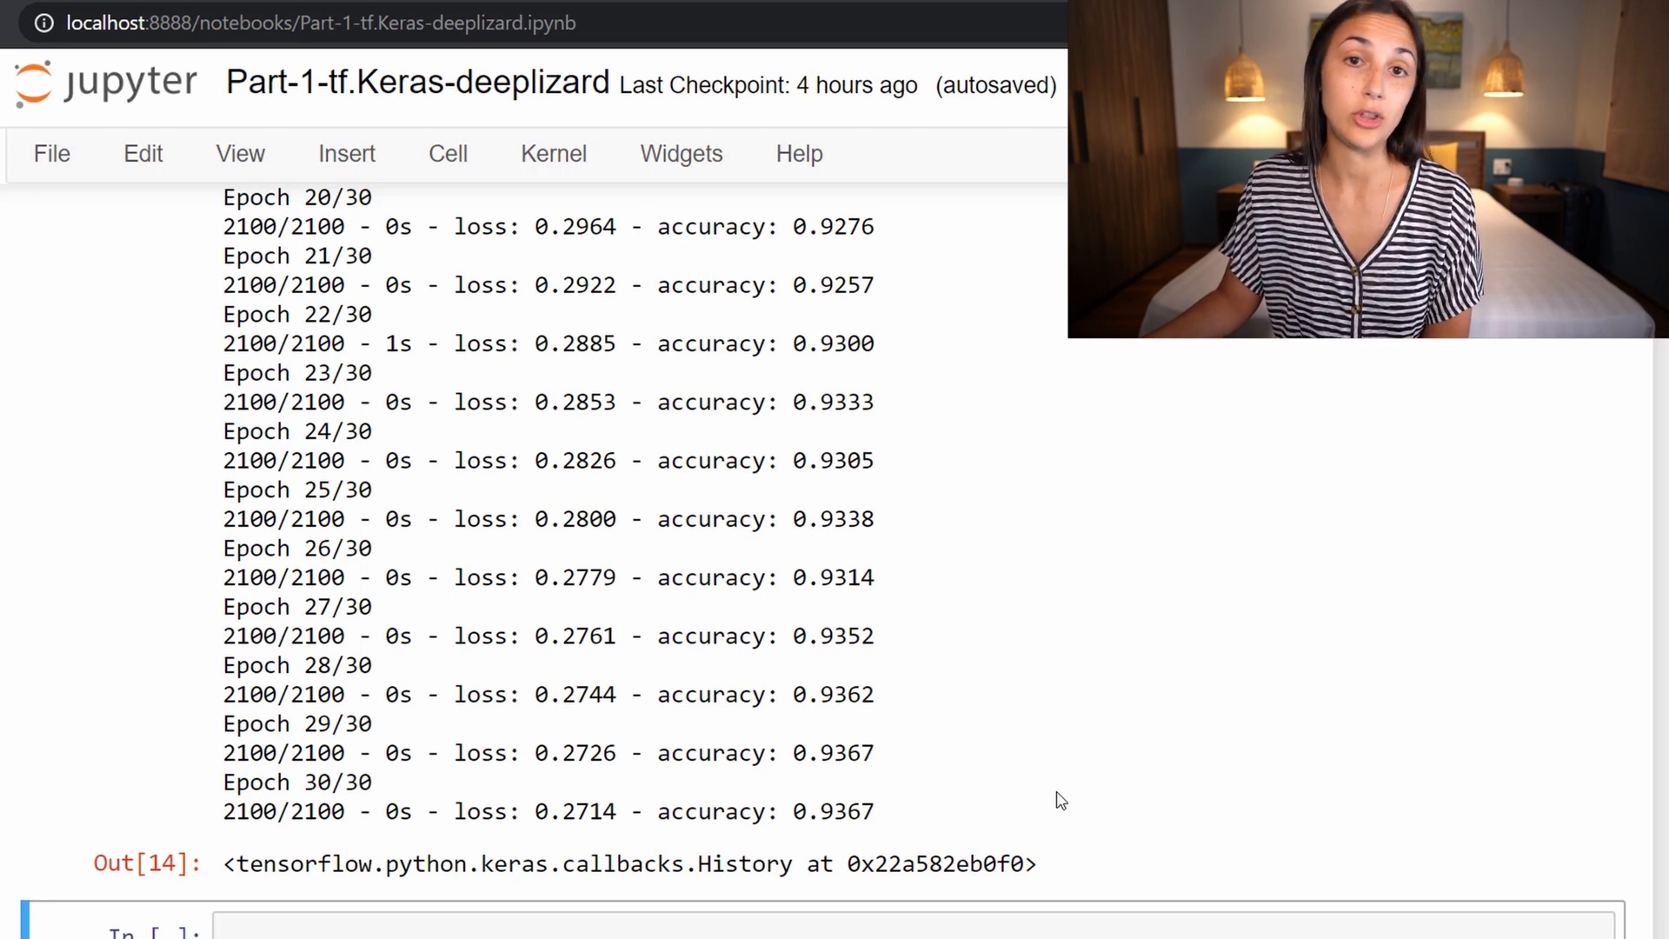